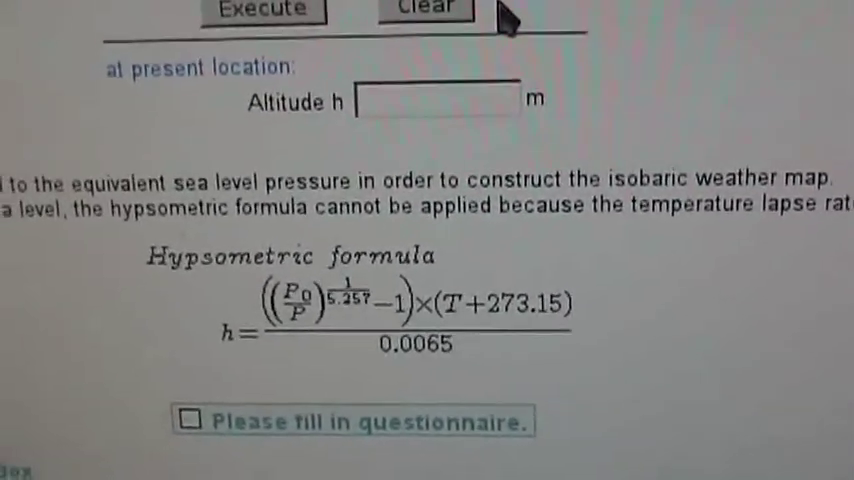
Scroll the MS5611DBA_demo terminal to its latest readings: 24.87 degC, 951.78 mbar, 549.06 m.
scroll(down, 3)
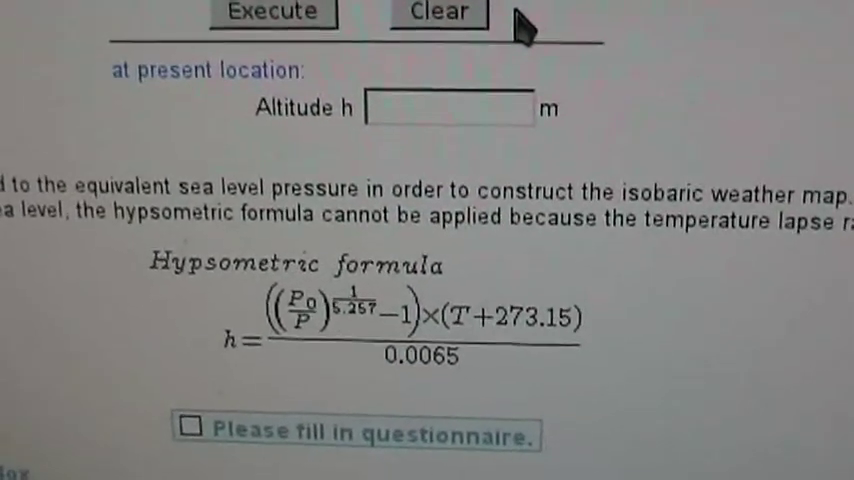
scroll(down, 3)
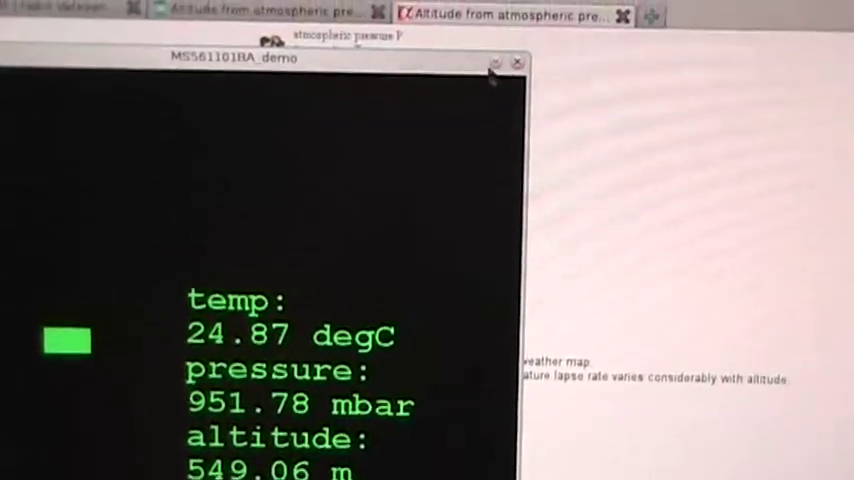
Bring the Keisan altitude page forward and review its 1013.25 hPa, 900 hPa, 15 °C inputs and formula.
click(516, 62)
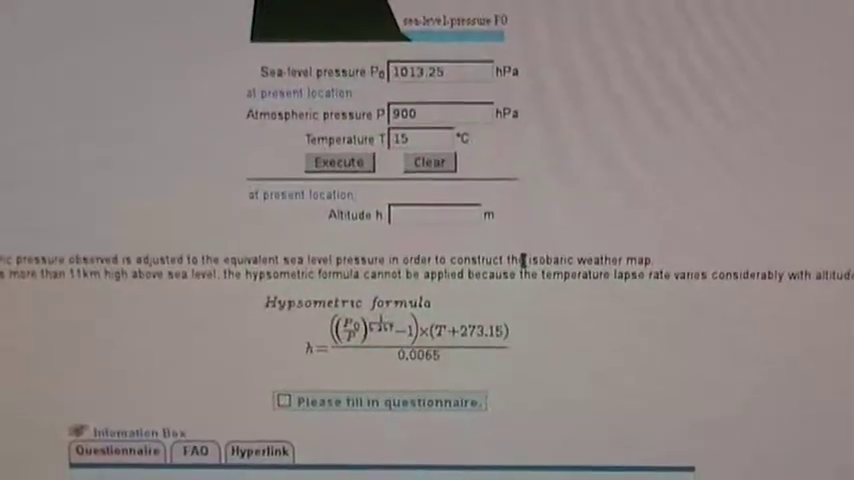
scroll(down, 3)
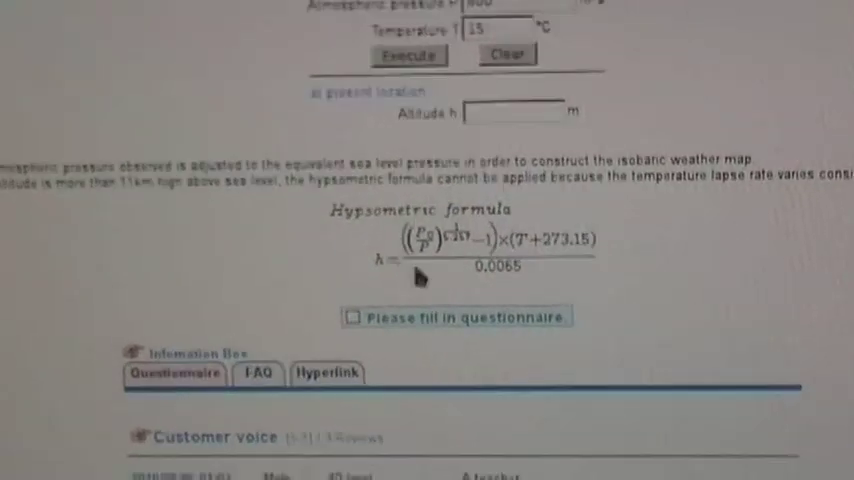
scroll(up, 3)
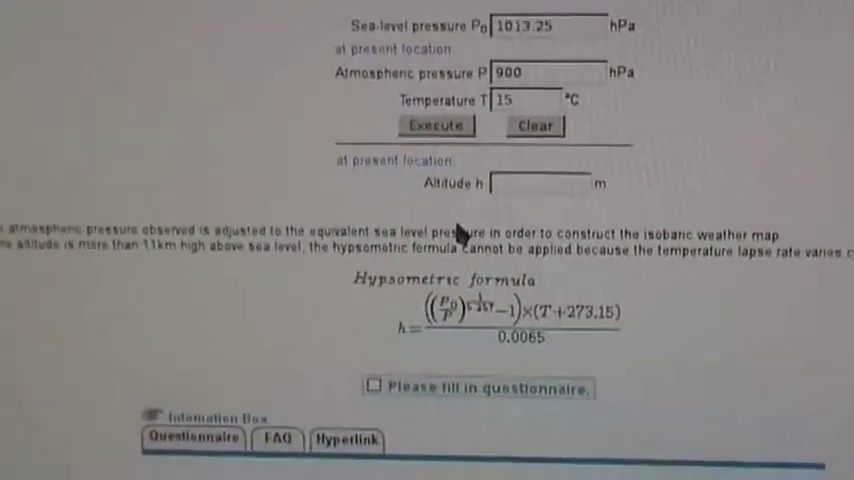
scroll(up, 3)
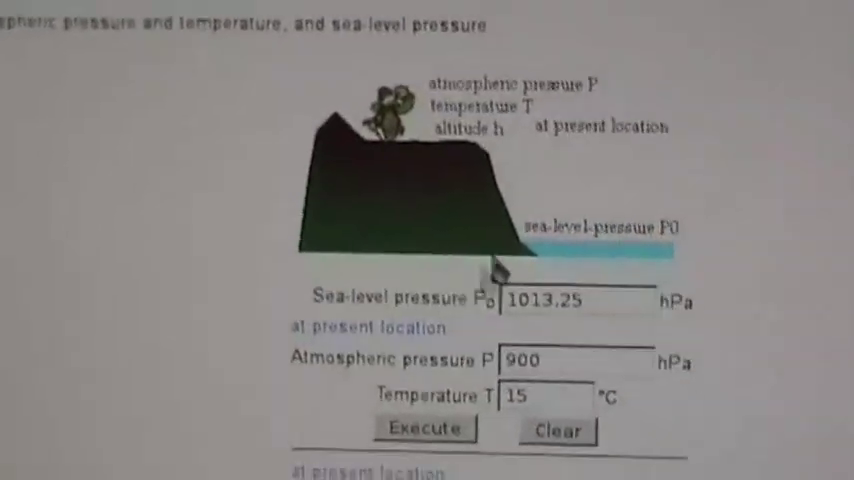
scroll(down, 3)
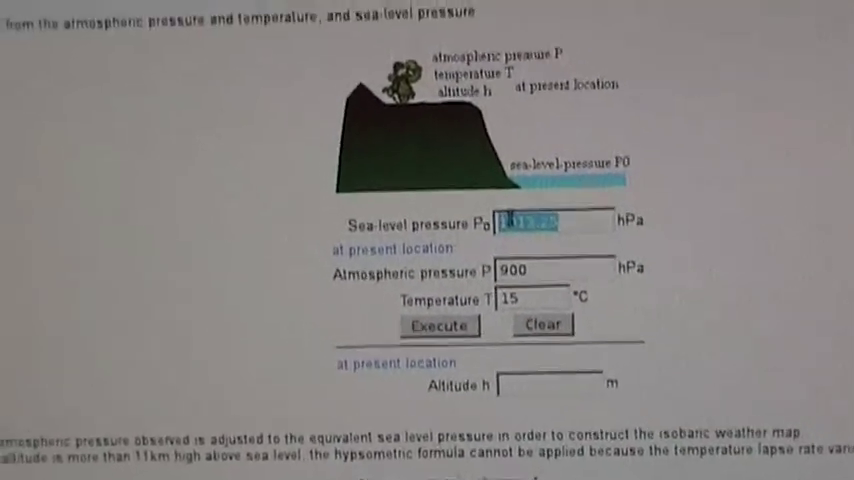
scroll(down, 3)
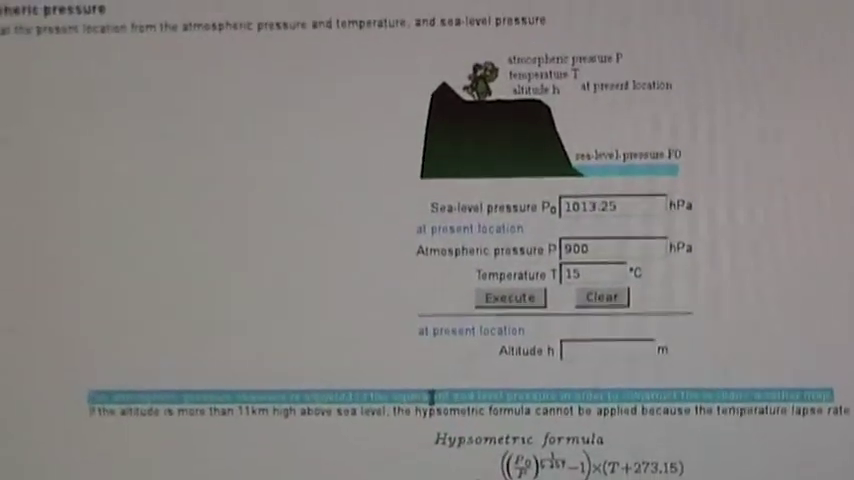
scroll(down, 3)
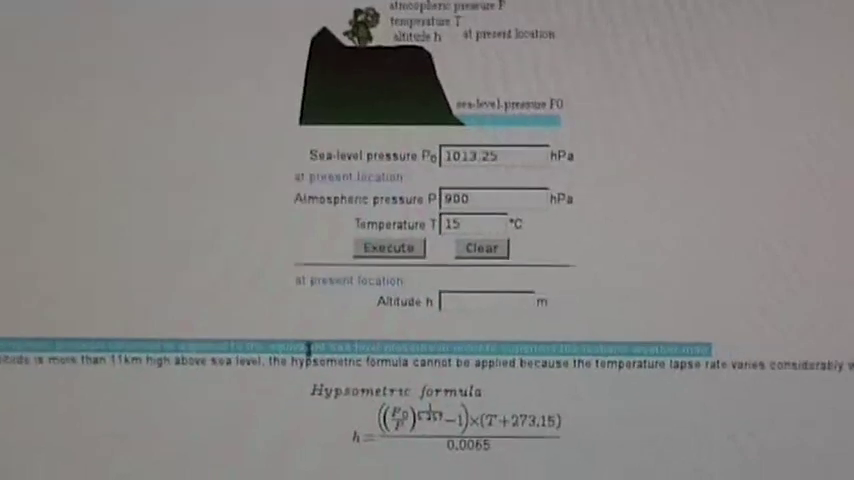